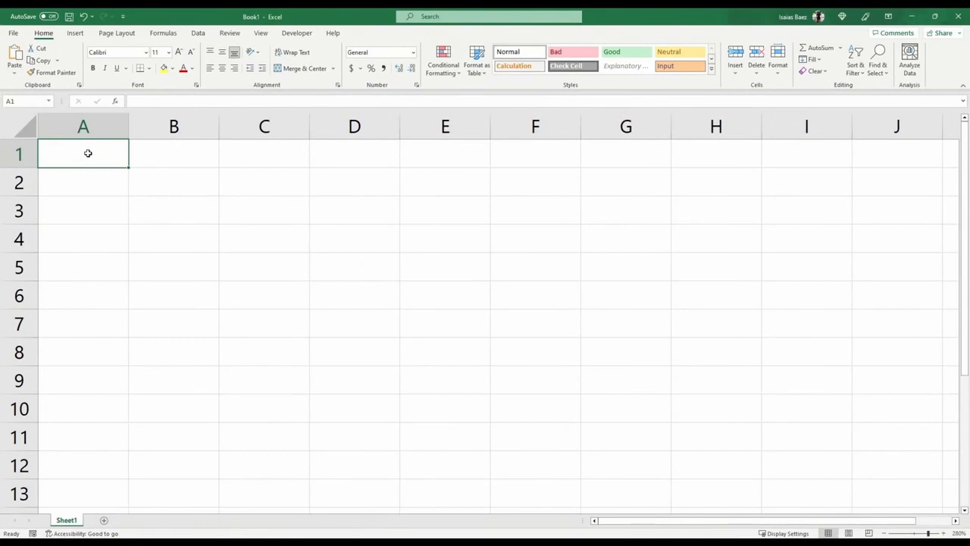
Enter 'Some Value' in cell A1 and the formula =A1 in cell B1
type("Some Value")
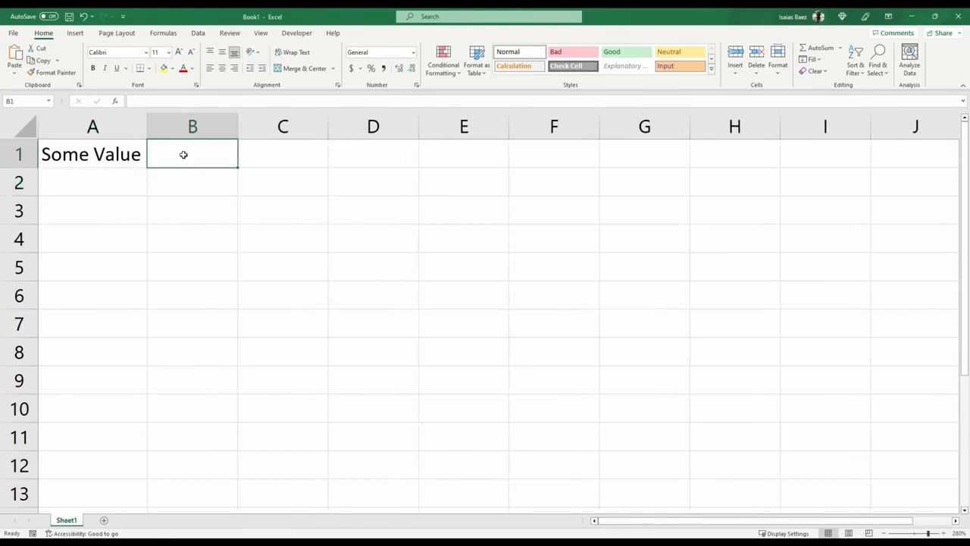
type("=A1")
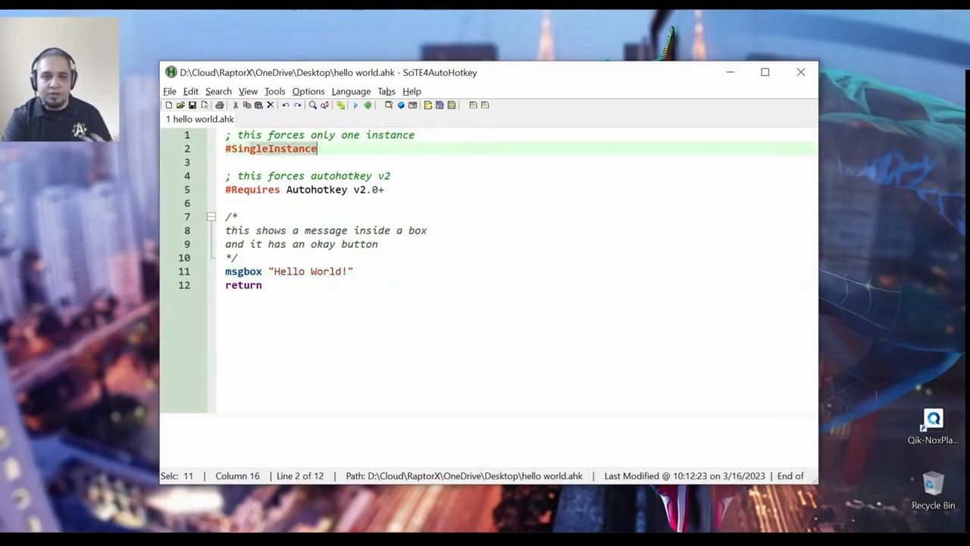
Delete the /* ... */ comment block above the msgbox line, leaving a blank line
left_click(276, 189)
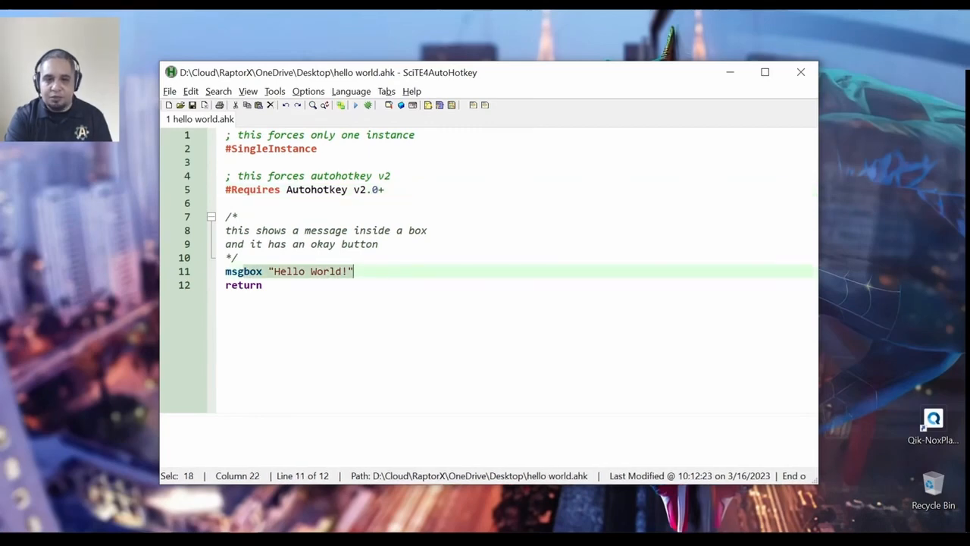
left_click(352, 271)
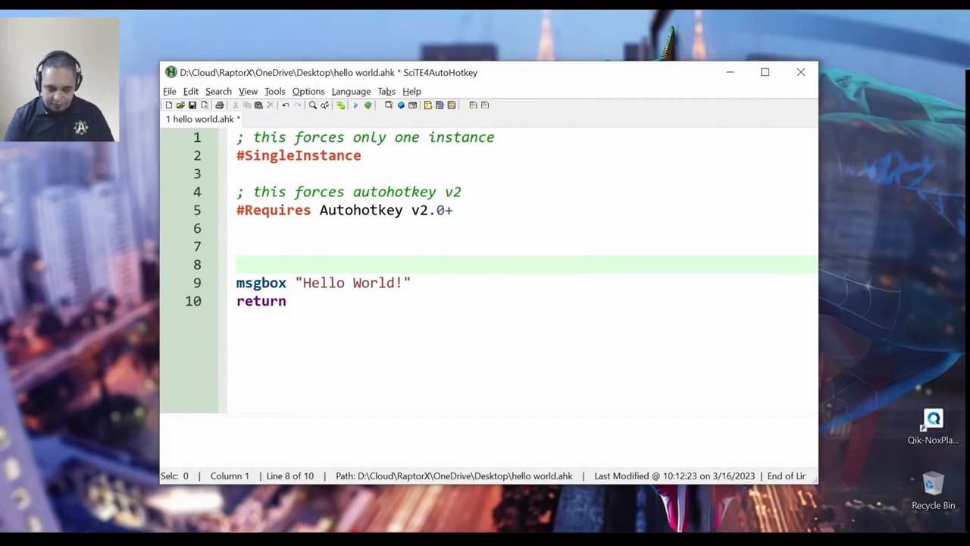
Write 'full_name :=' on the blank line, trying full$name briefly and reverting to full_name
type("full")
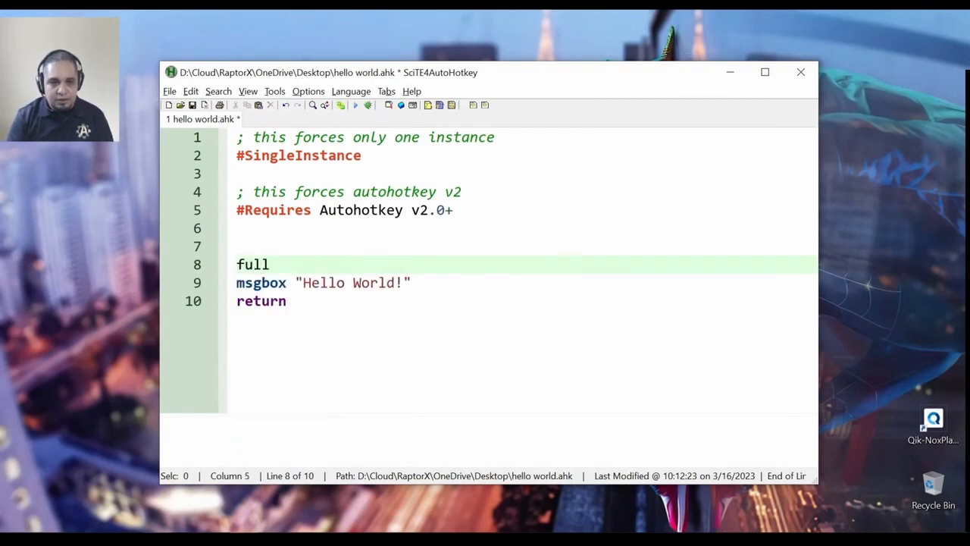
type("_name")
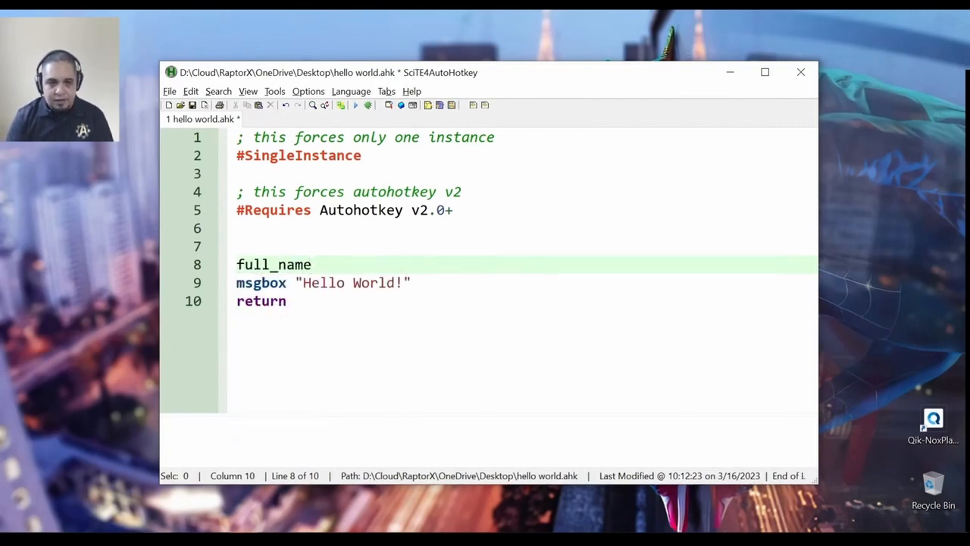
type(":=")
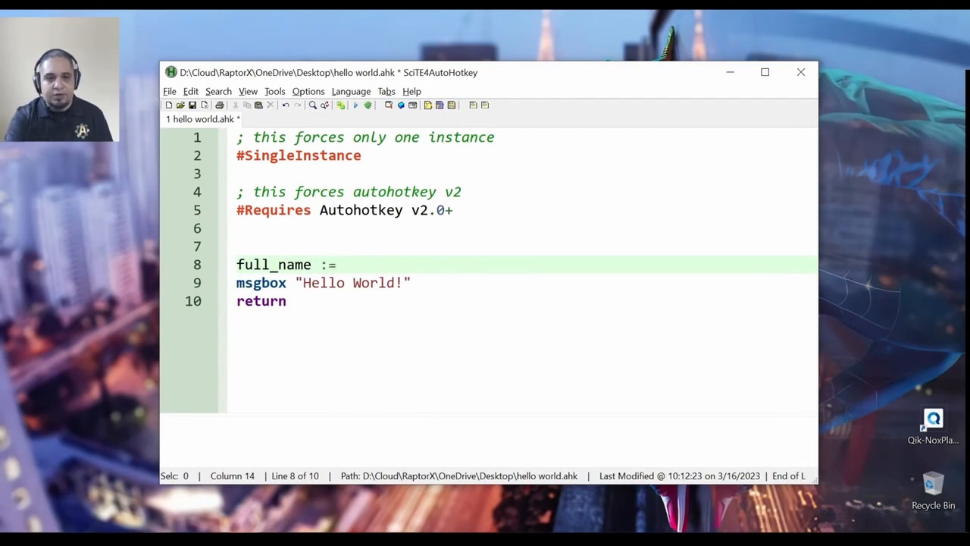
double_click(273, 264)
type(".")
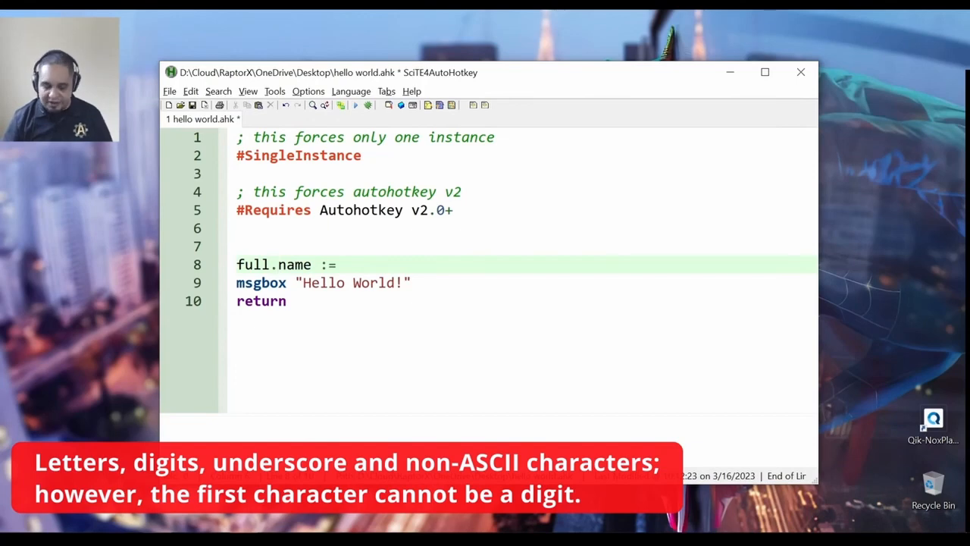
type("$")
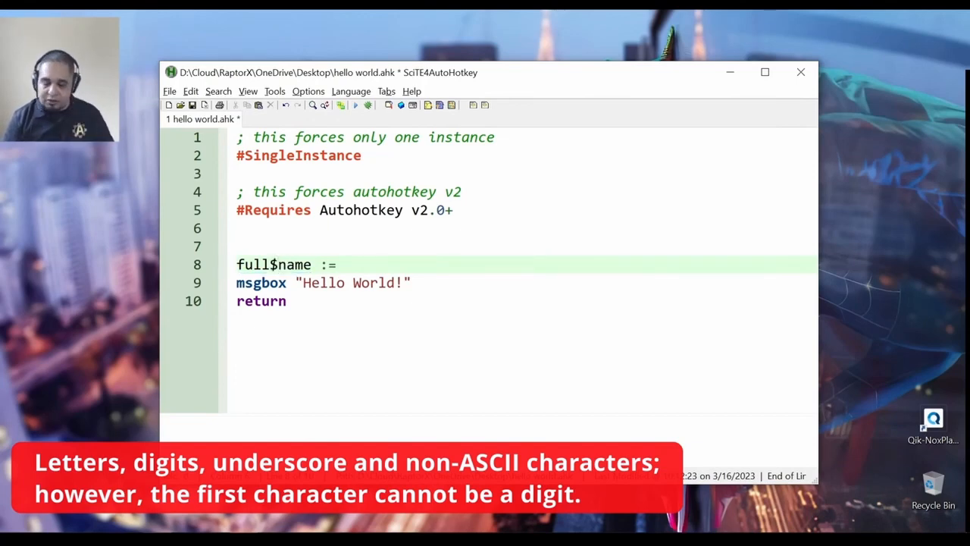
key("Backspace")
type("_")
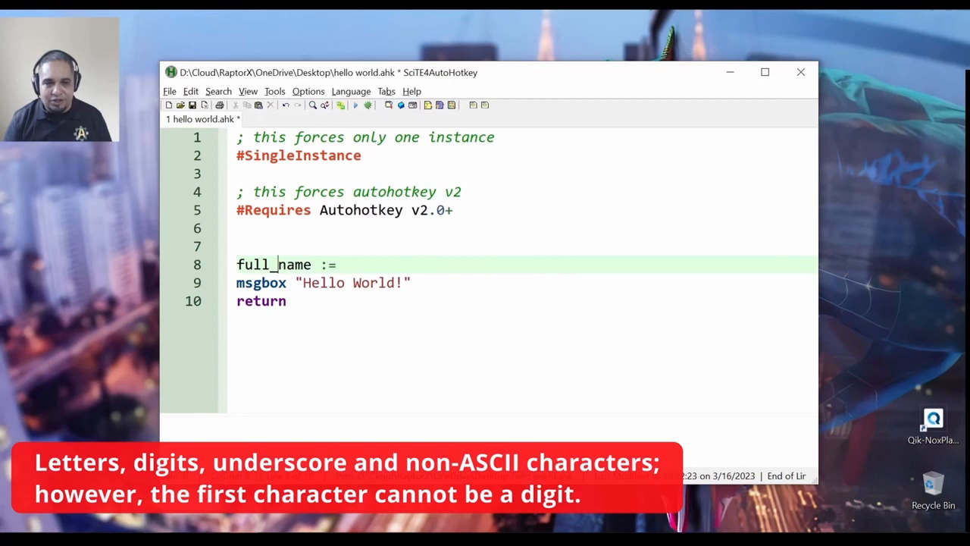
left_click(311, 263)
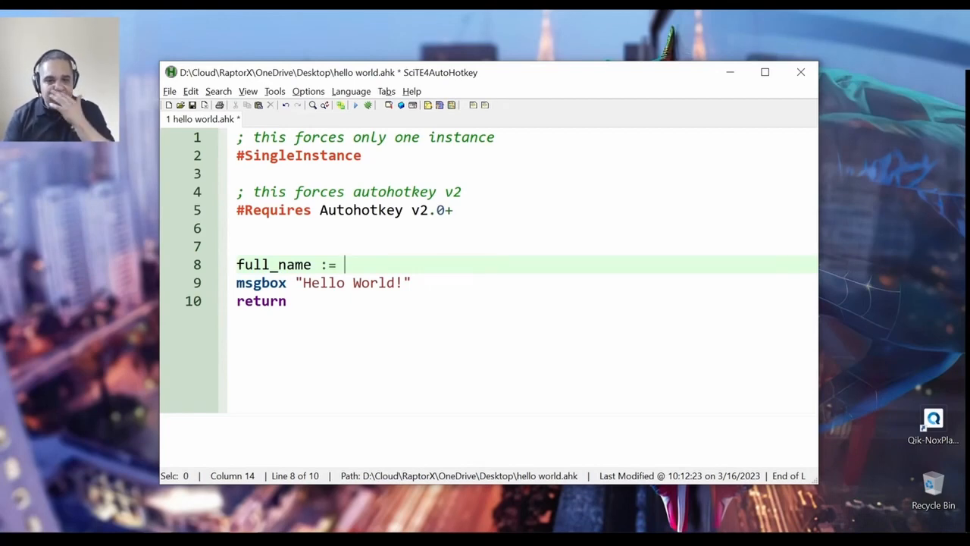
Assign full_name := "Isaias Baez" and add age := 35 on the next line
type("\"")
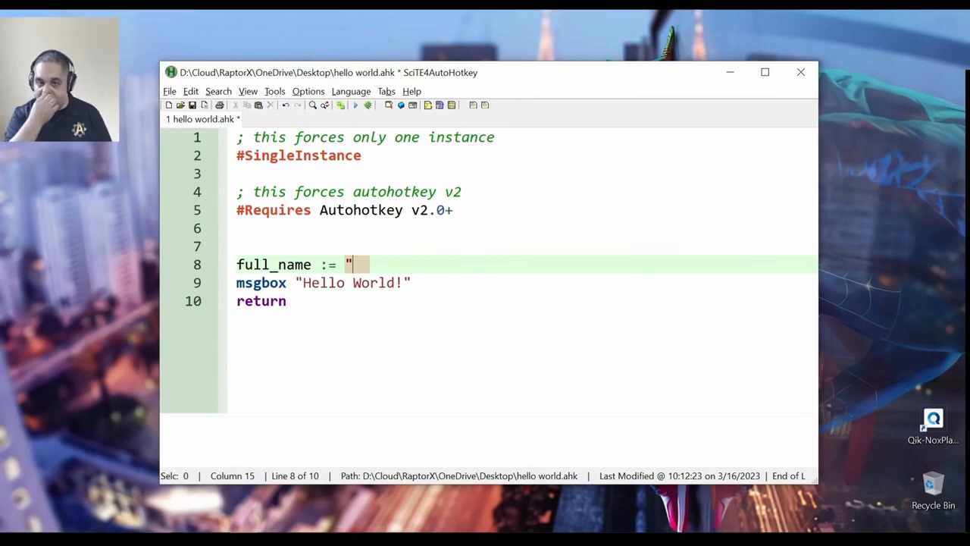
type("Isaias Baez")
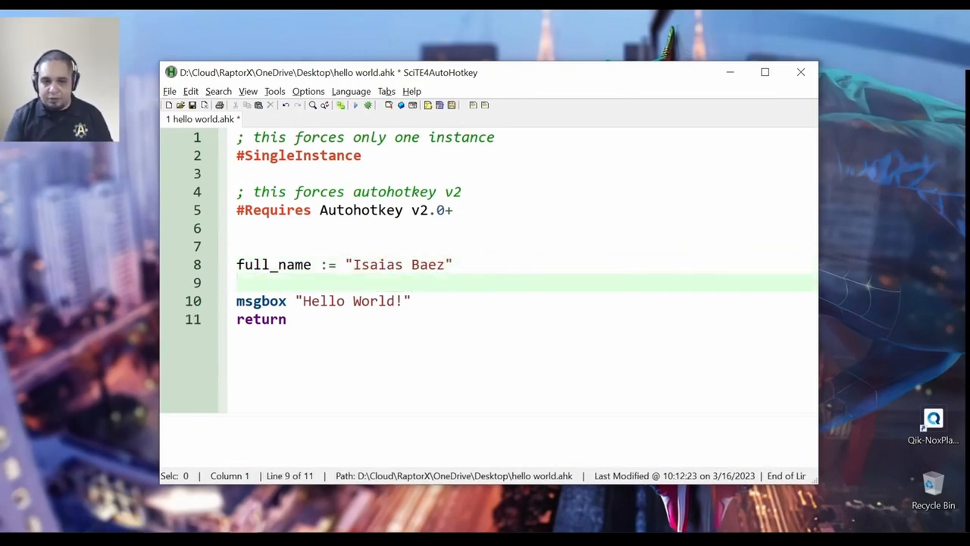
type("age")
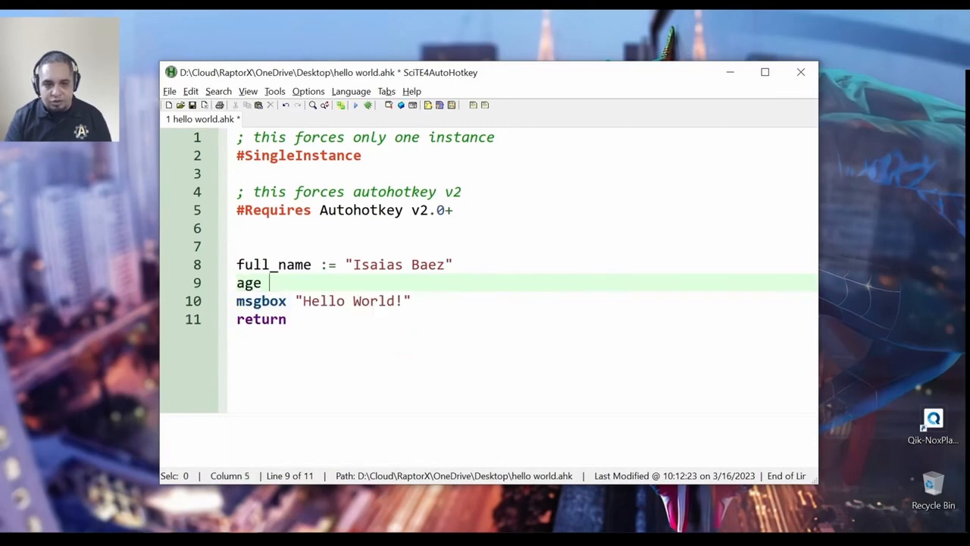
type(":=")
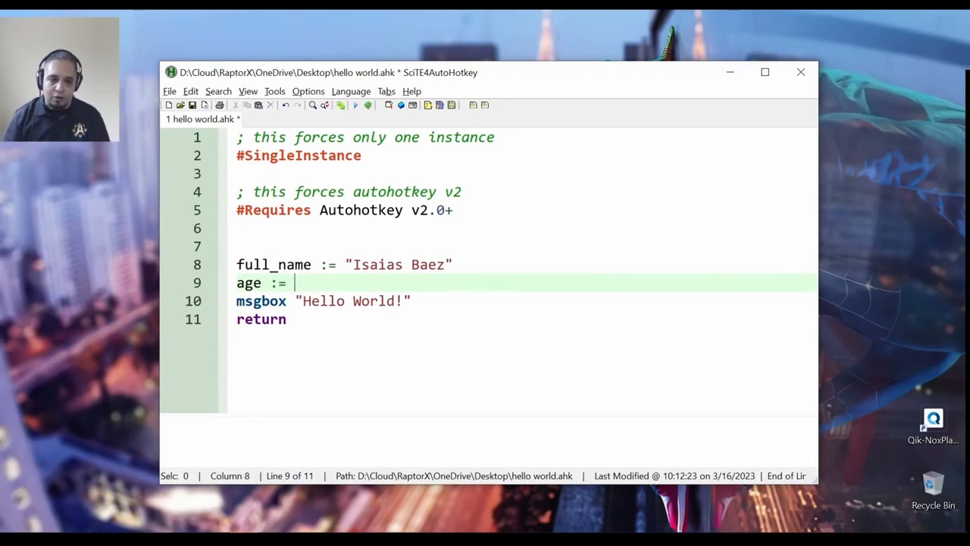
type("35")
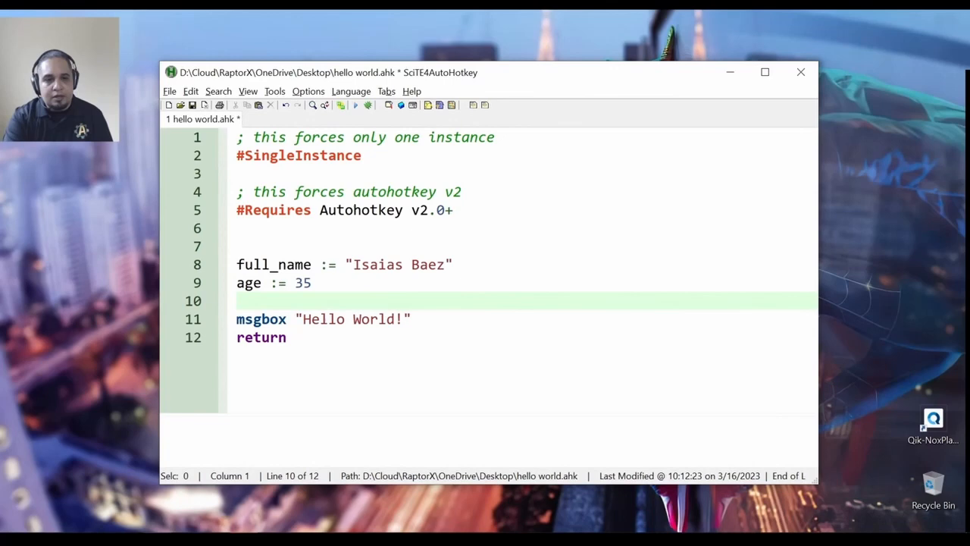
double_click(249, 283)
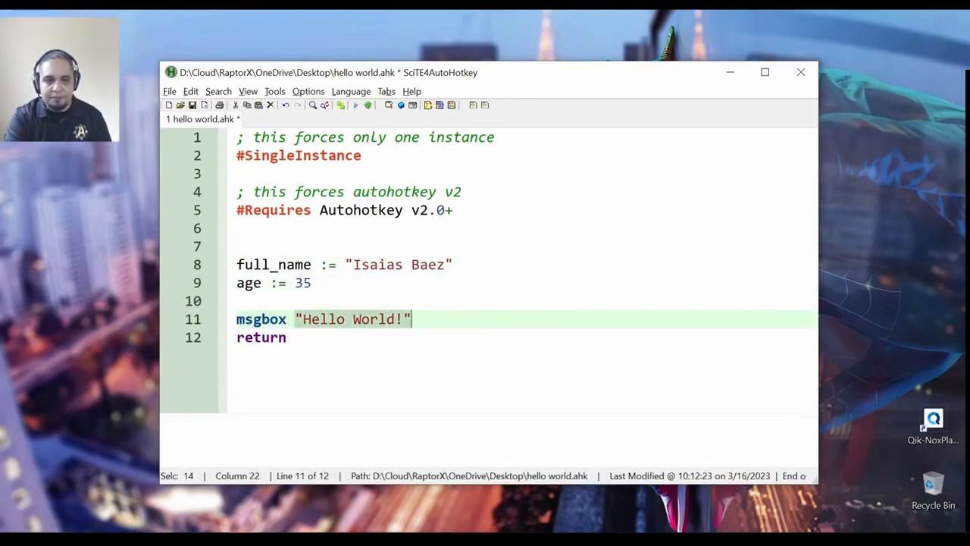
Make the msgbox line read msgbox full_name " your age is: " age and save hello world.ahk
type("full")
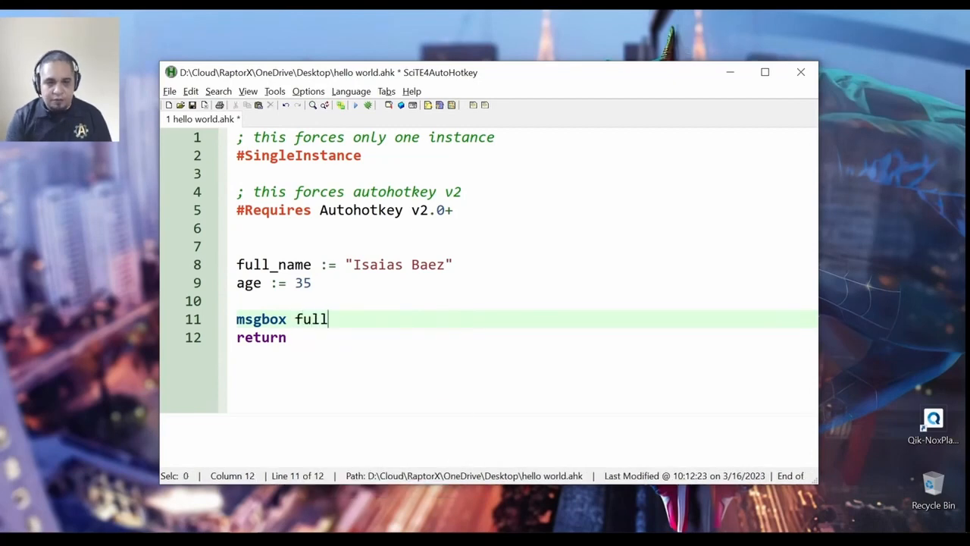
type("_name")
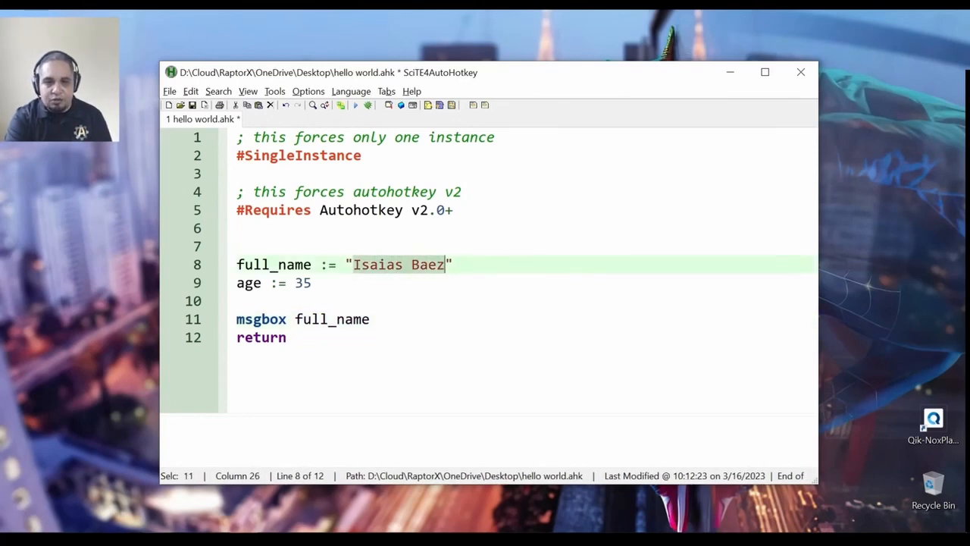
type("\"")
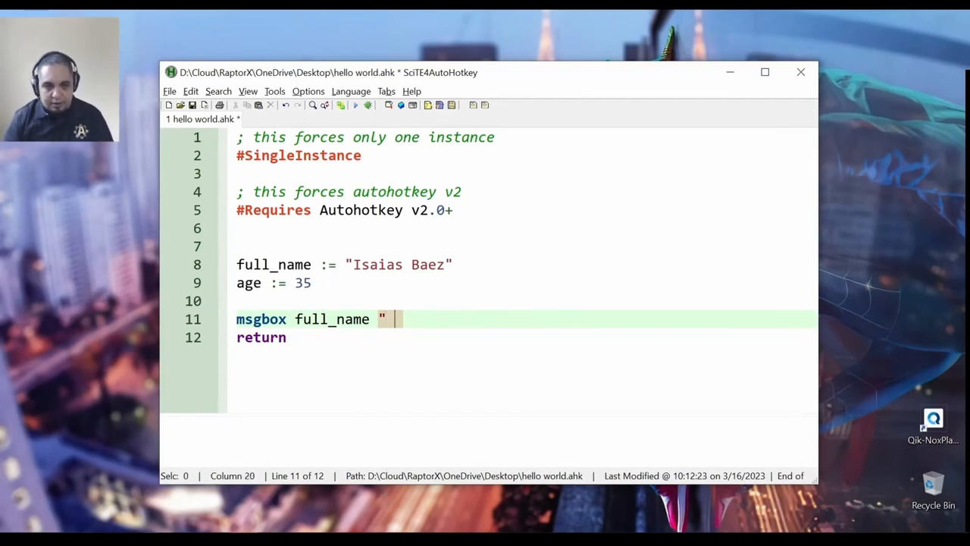
type("your")
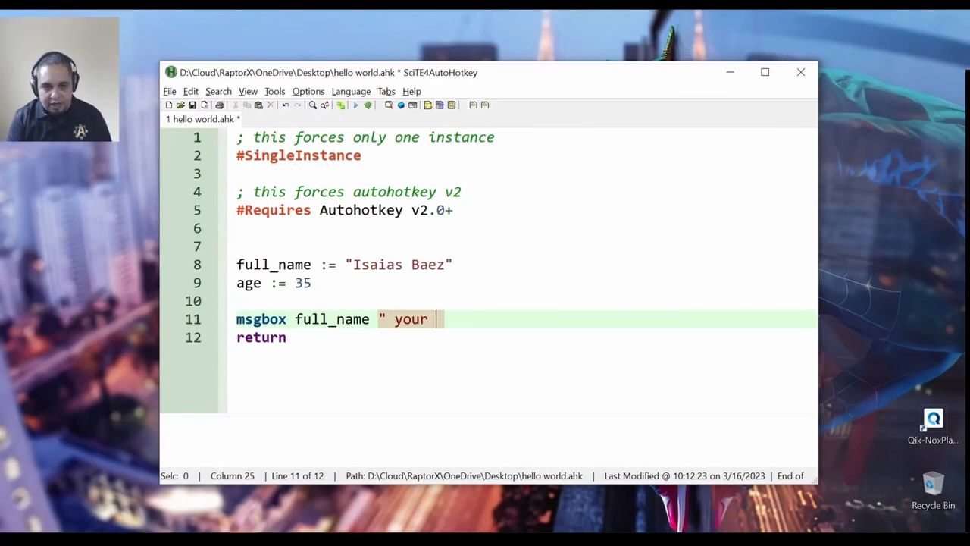
type("age is:")
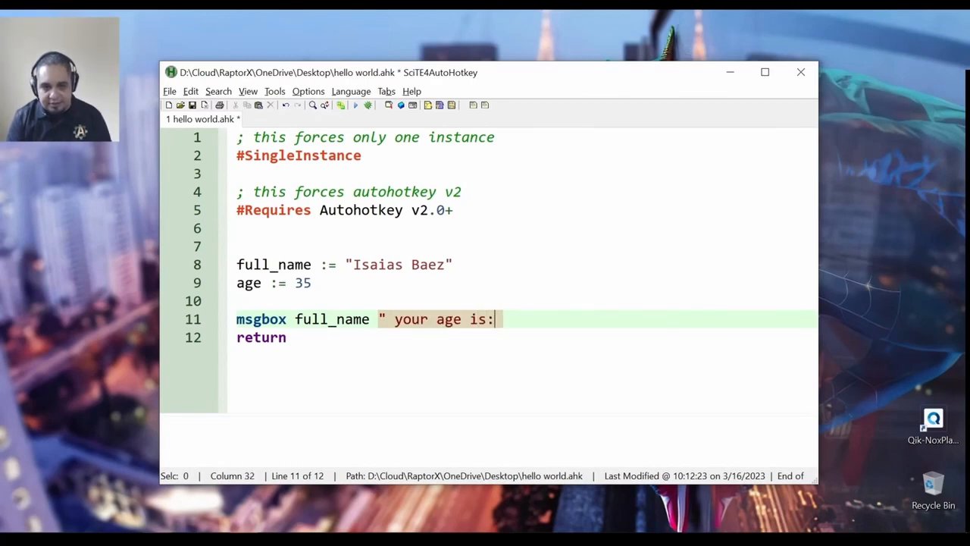
type("\"")
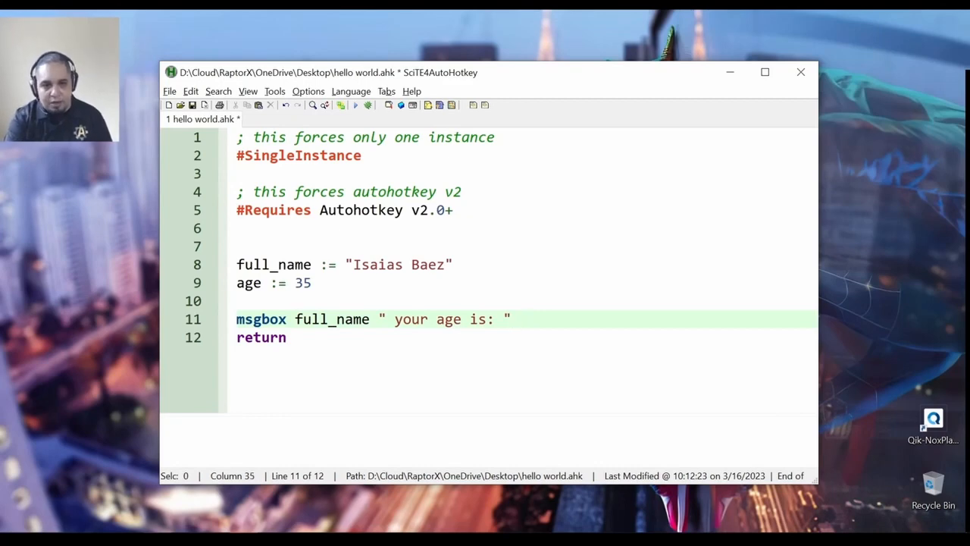
type("age")
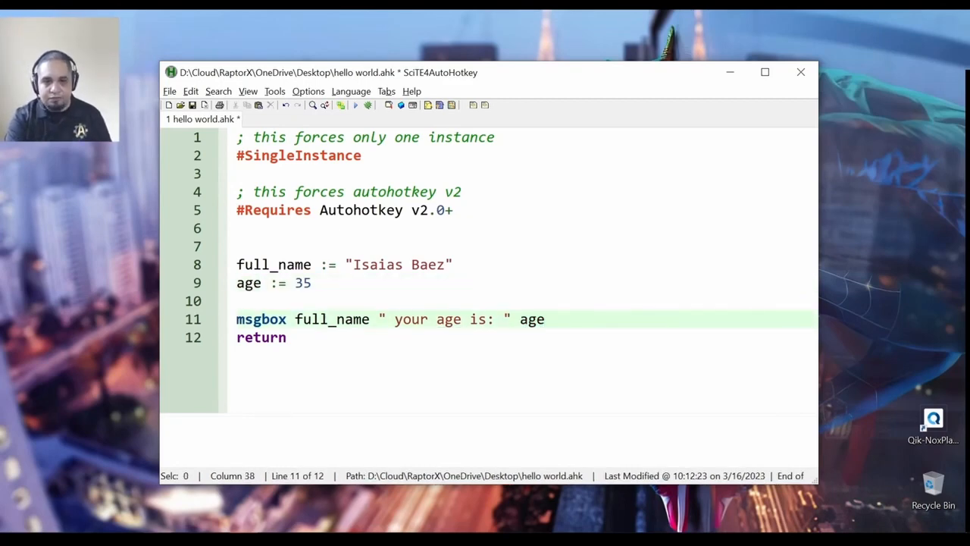
key("ctrl+s")
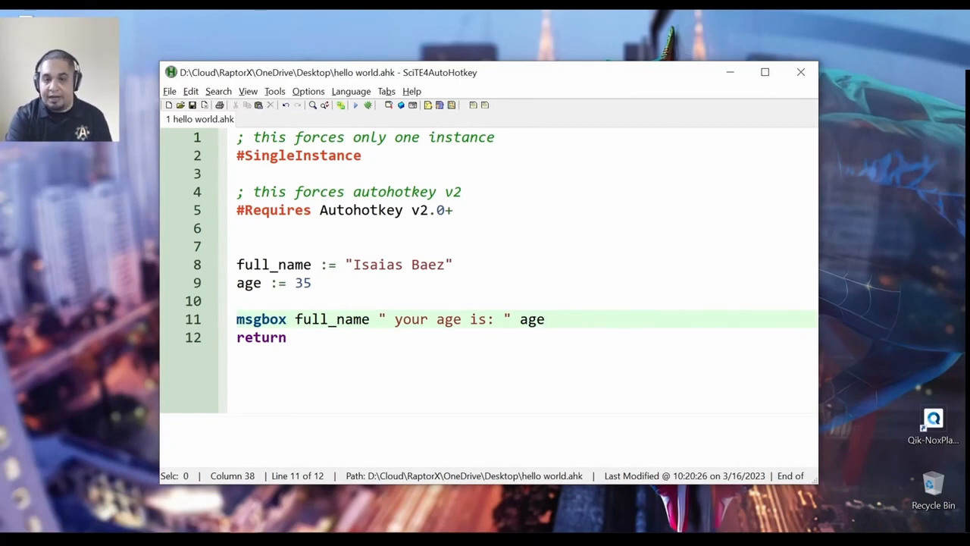
mouse_move(356, 106)
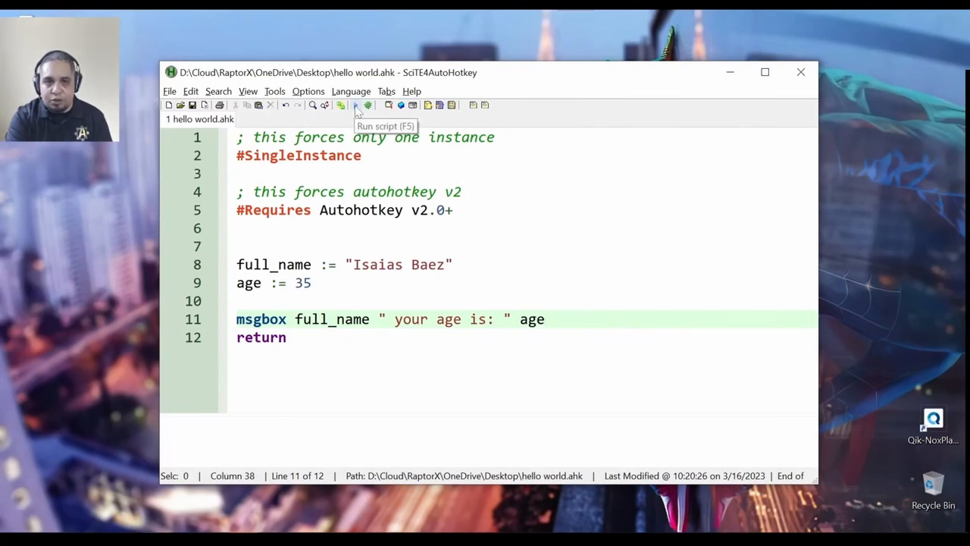
mouse_move(356, 106)
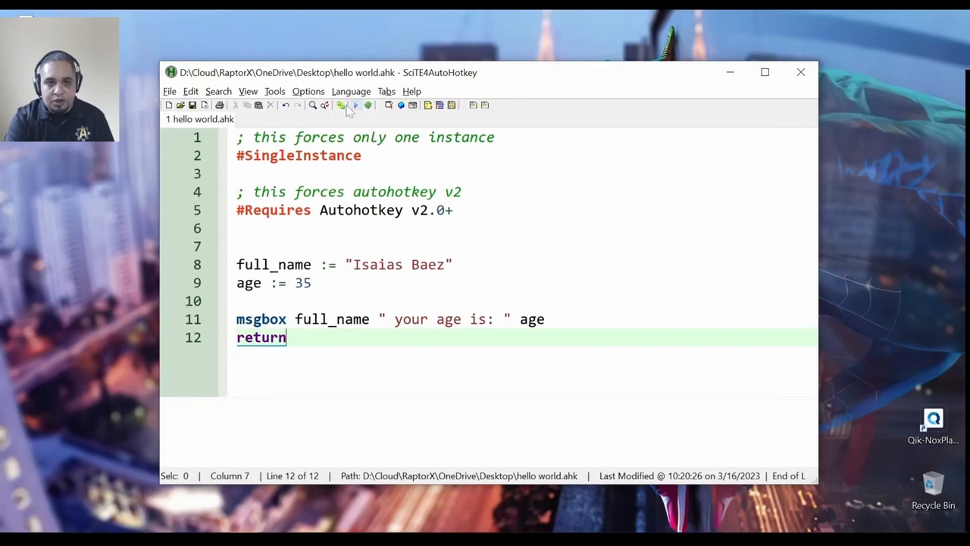
mouse_move(341, 104)
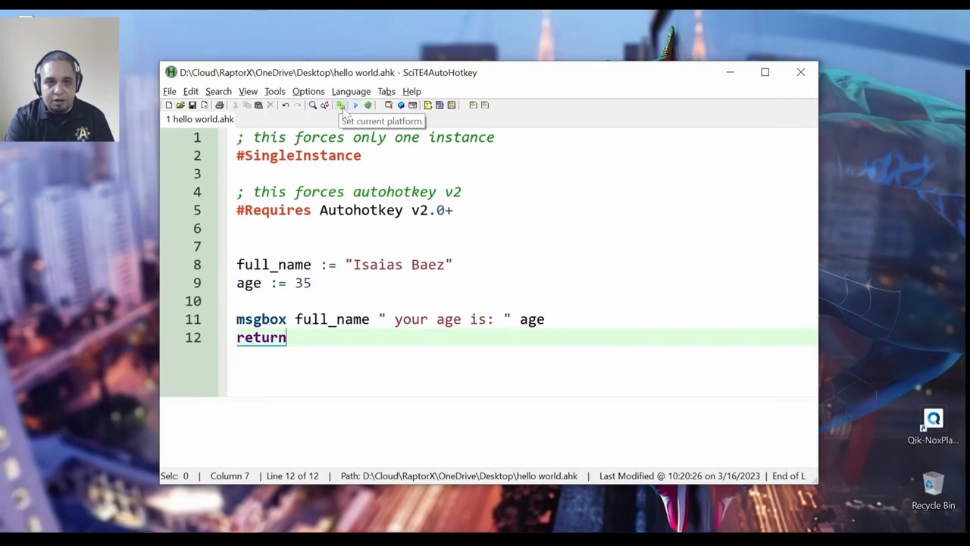
left_click(340, 106)
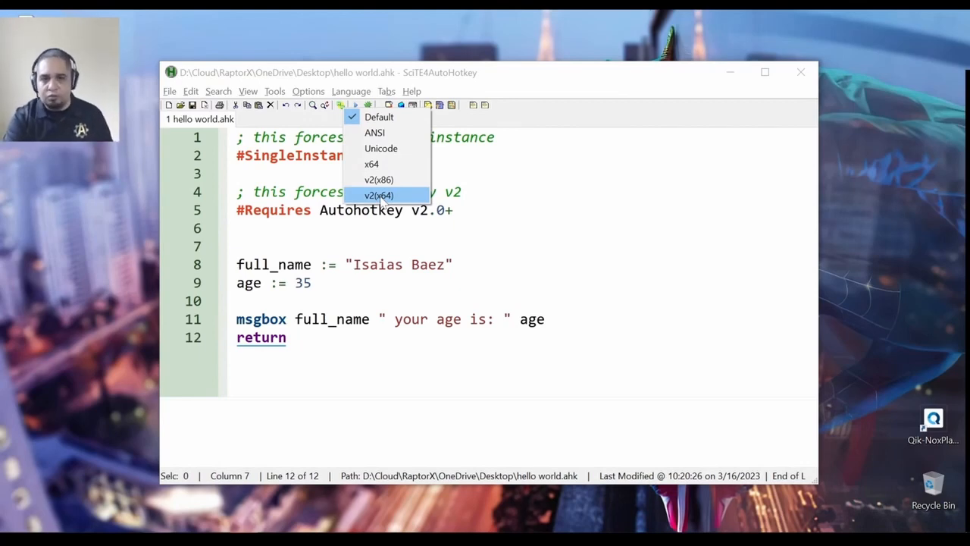
mouse_move(379, 117)
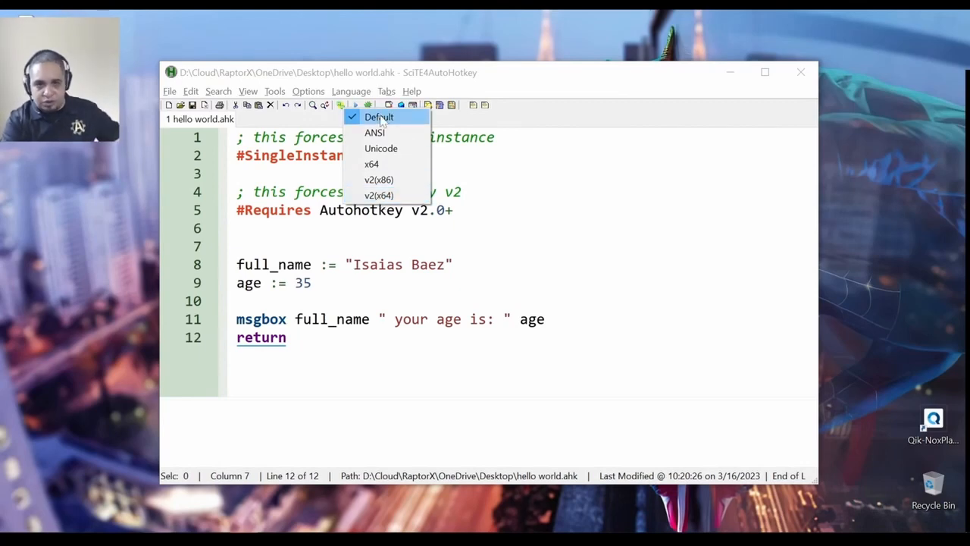
mouse_move(380, 194)
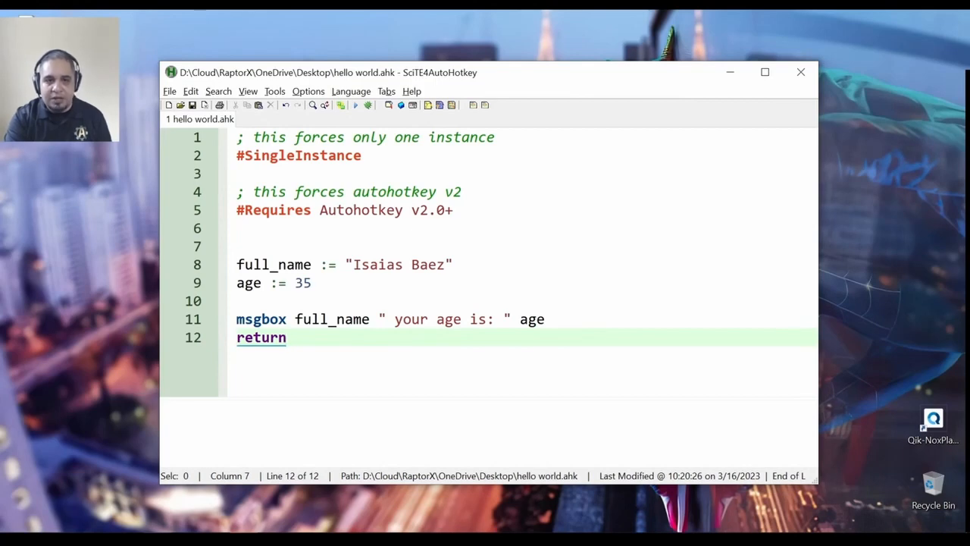
mouse_move(357, 112)
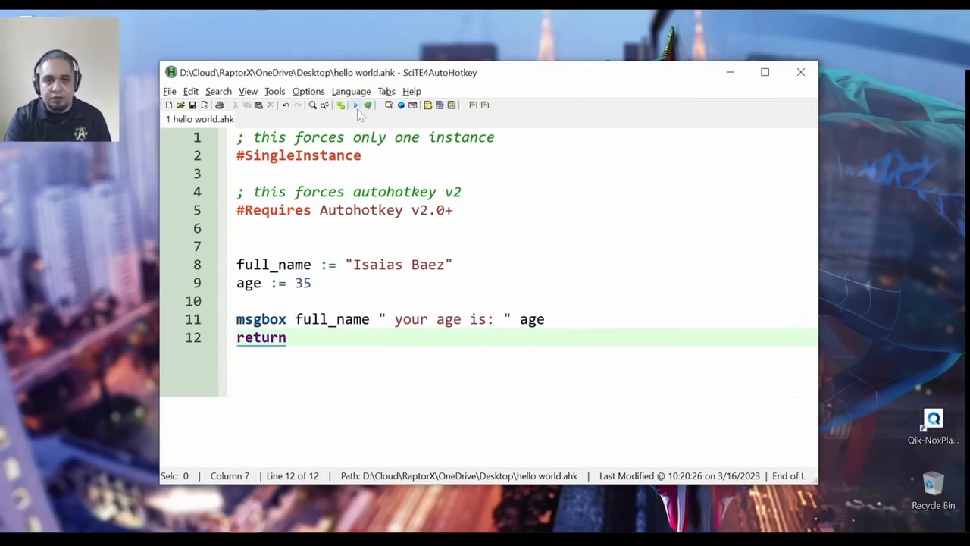
left_click(355, 106)
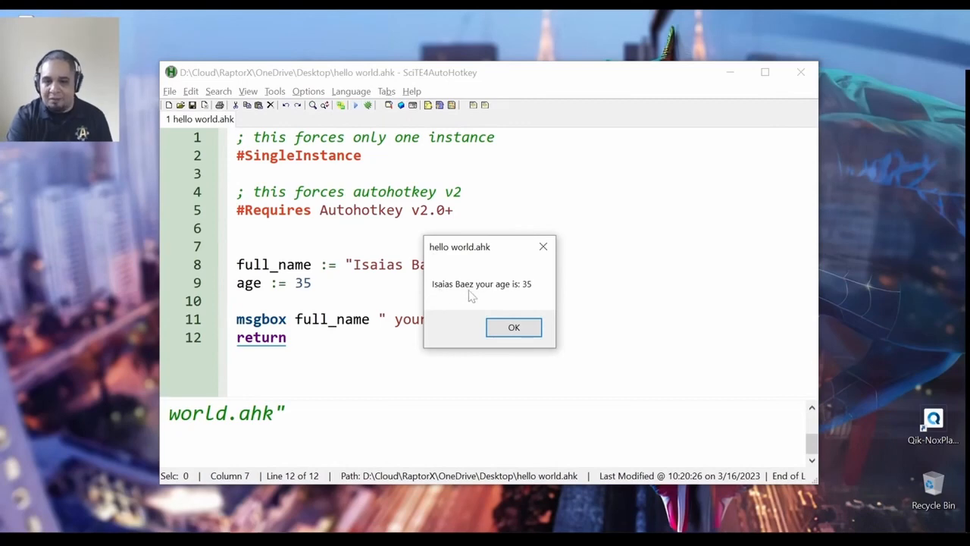
mouse_move(533, 297)
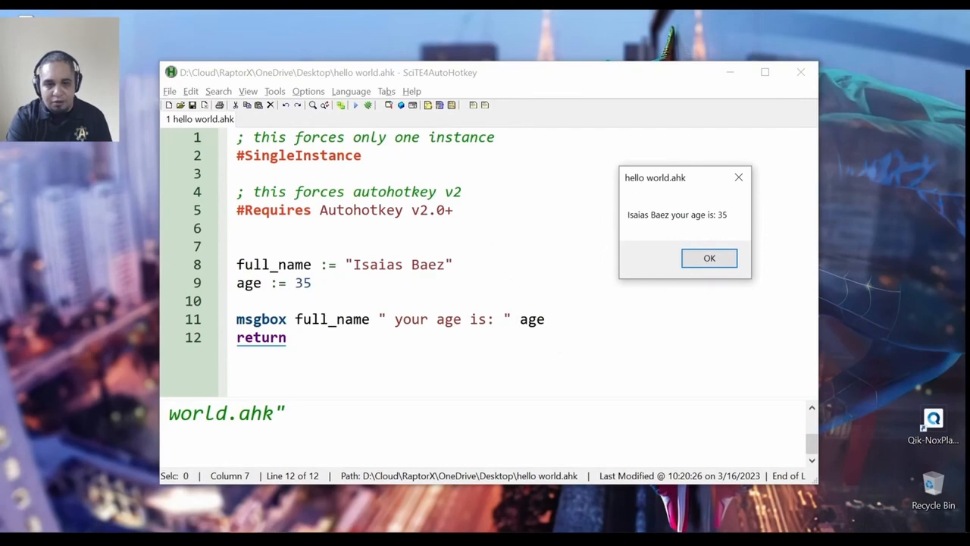
left_click(709, 258)
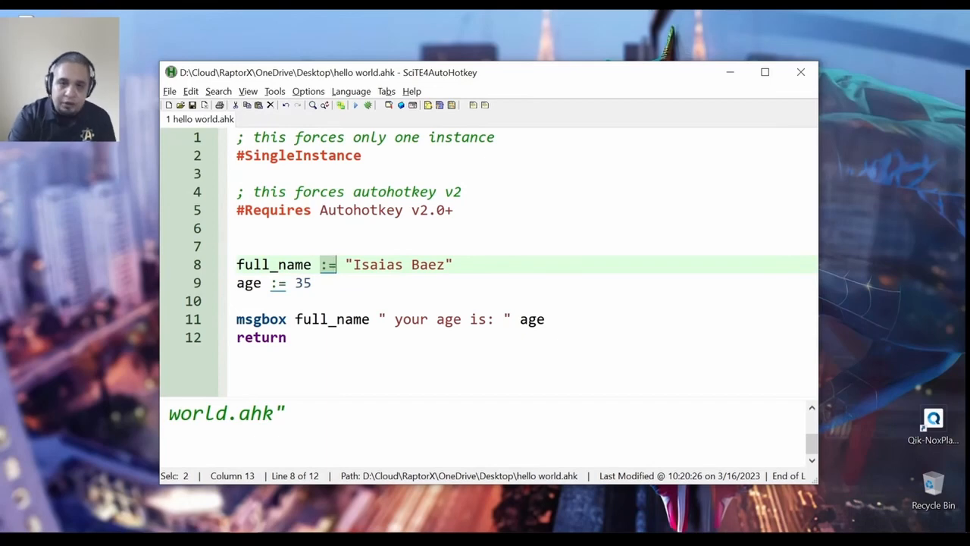
double_click(332, 319)
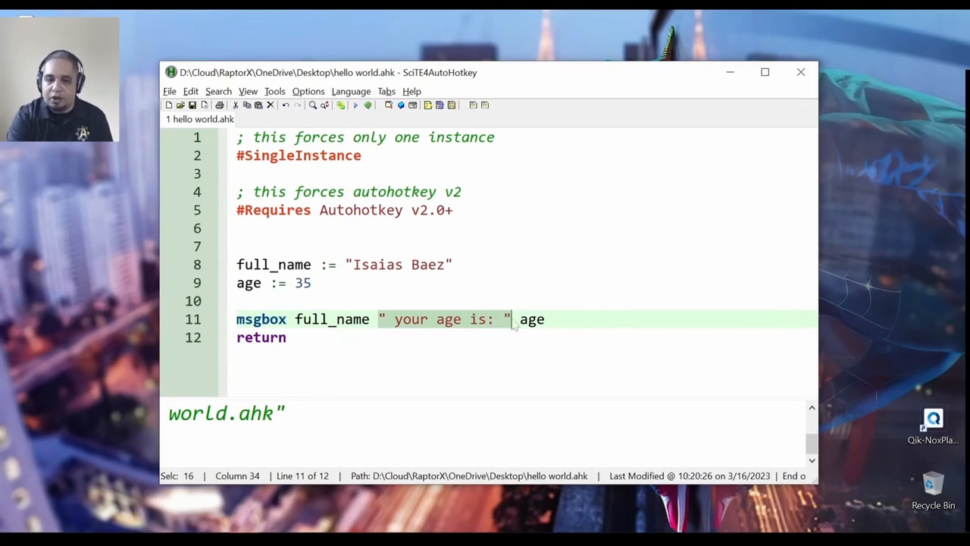
double_click(332, 319)
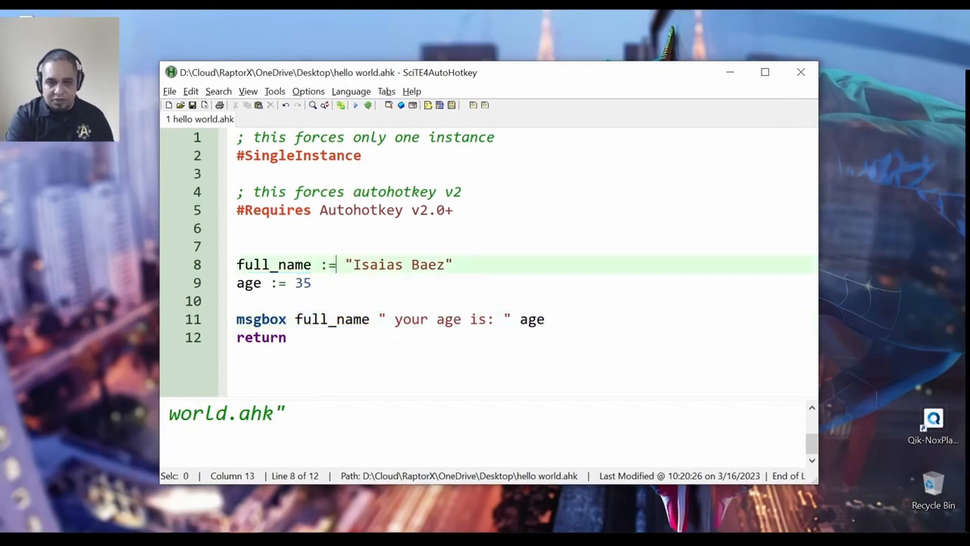
left_click(303, 283)
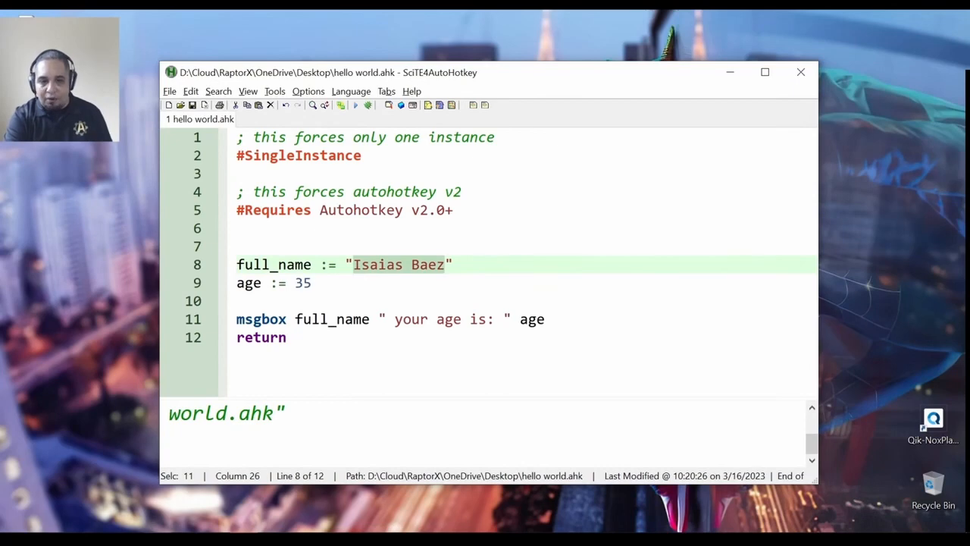
Change the surname to McAllans and rerun so the message shows 'Isaias McAllans your age is: 35'
double_click(376, 264)
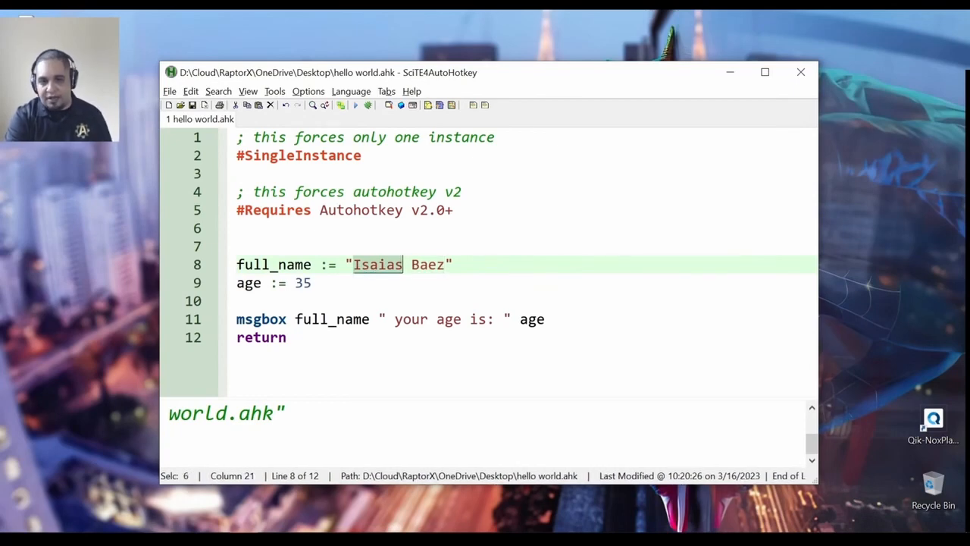
double_click(426, 264)
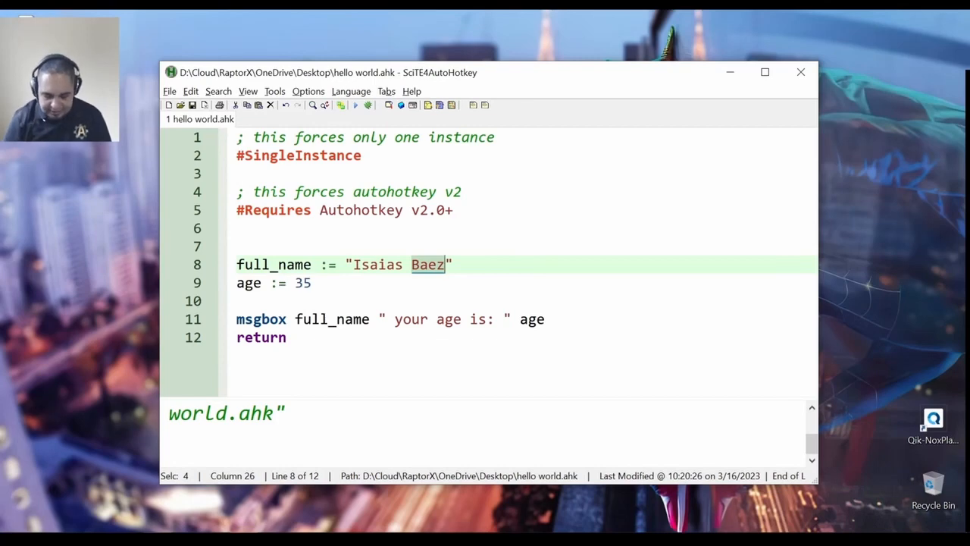
type("McA")
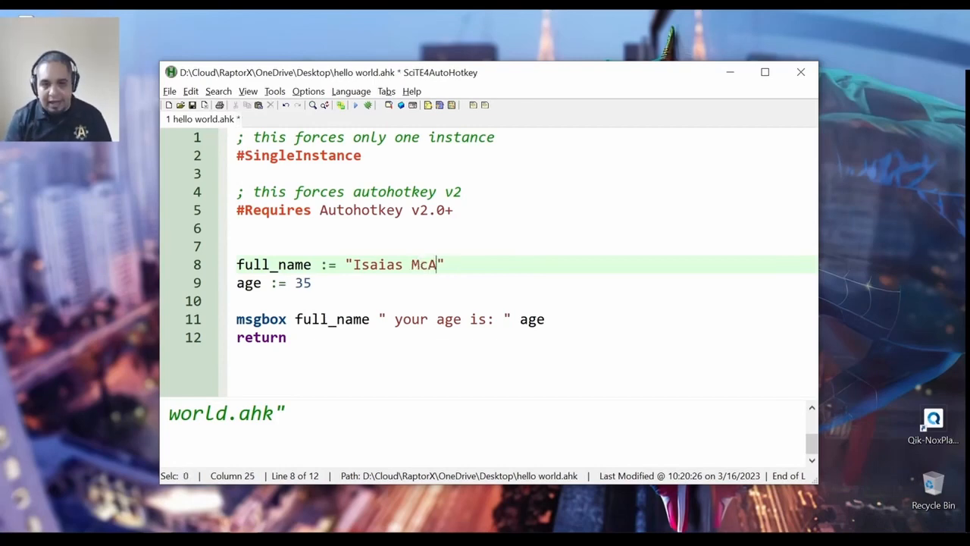
type("llans")
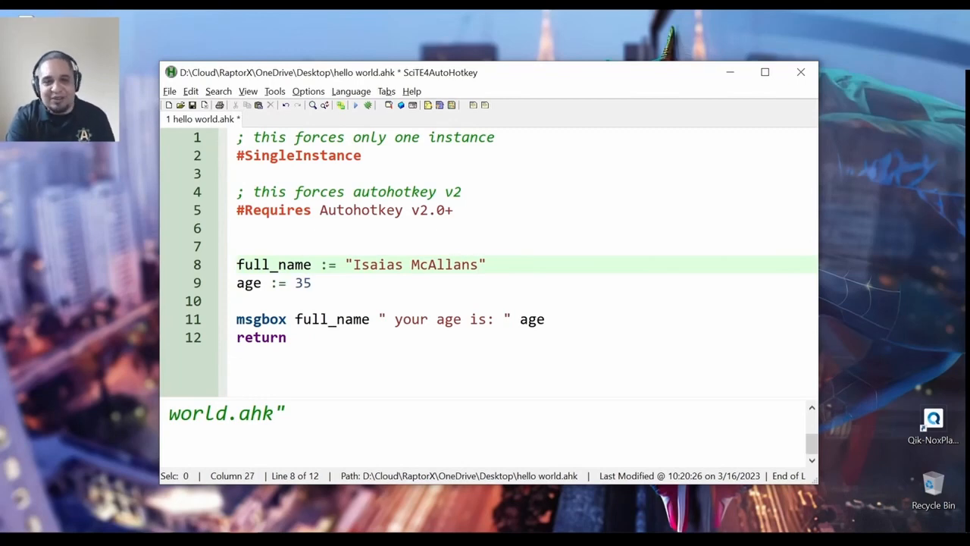
left_click(355, 105)
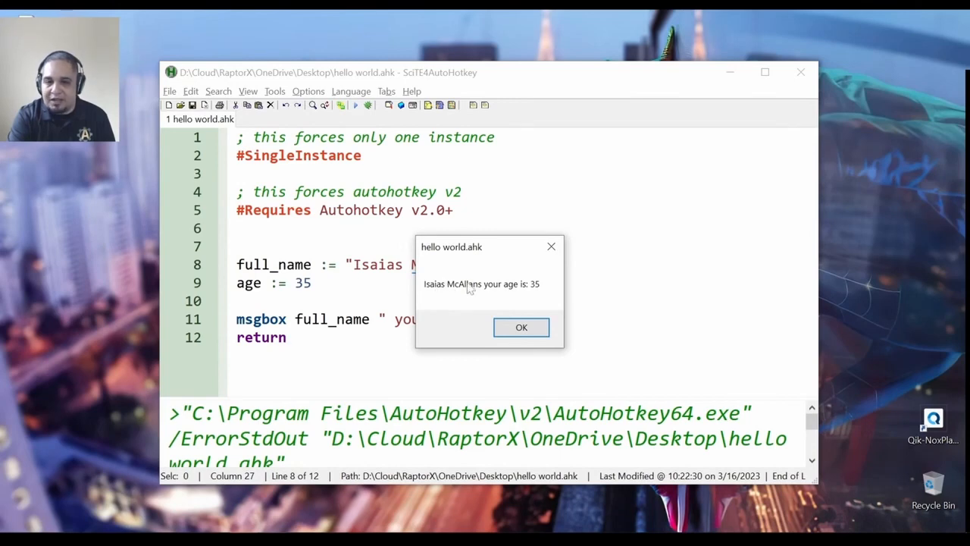
left_click(522, 328)
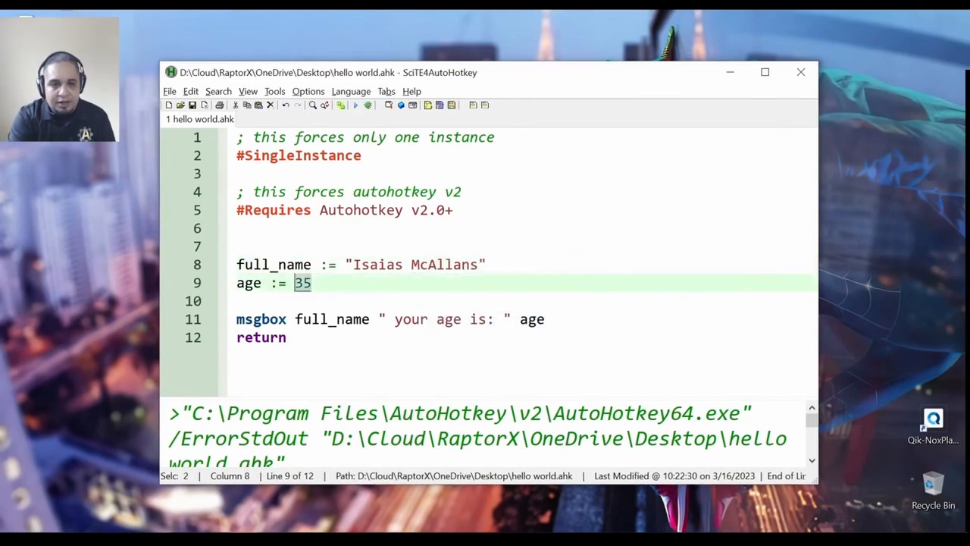
type("56")
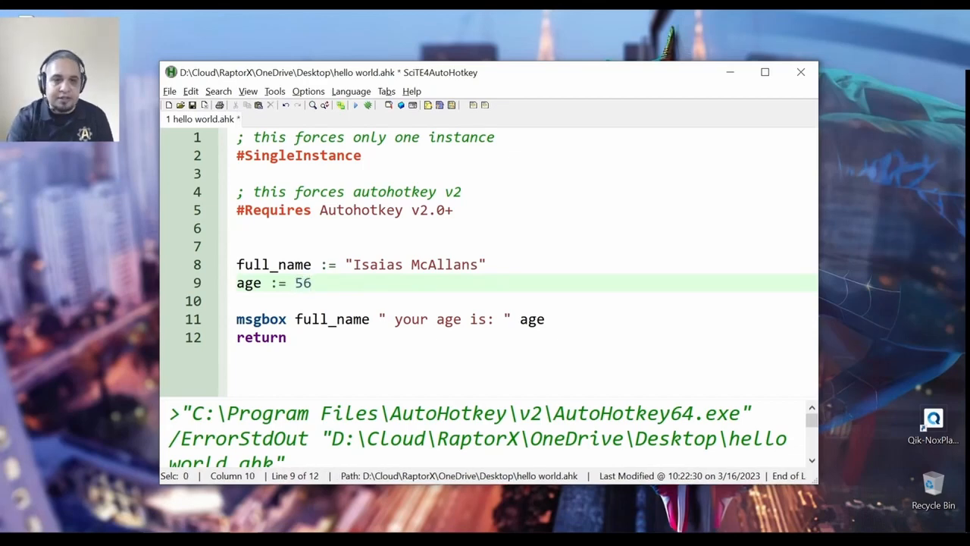
left_click(355, 104)
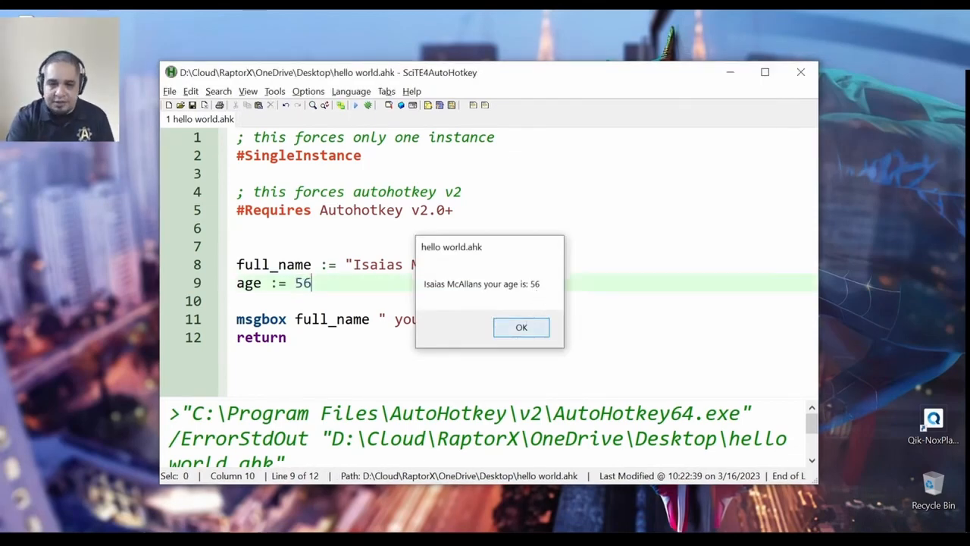
left_click(522, 328)
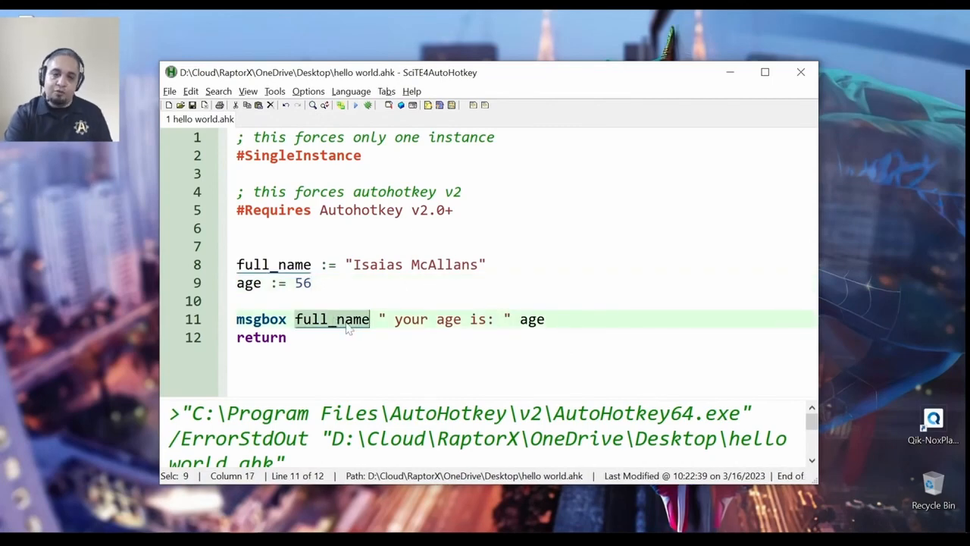